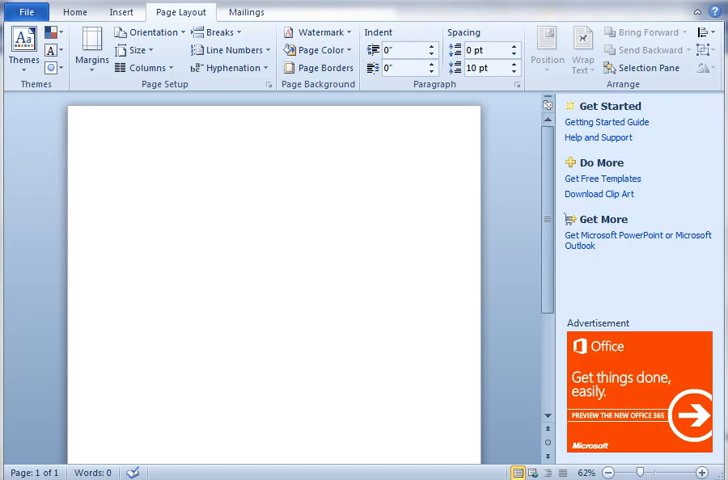
mouse_move(128, 186)
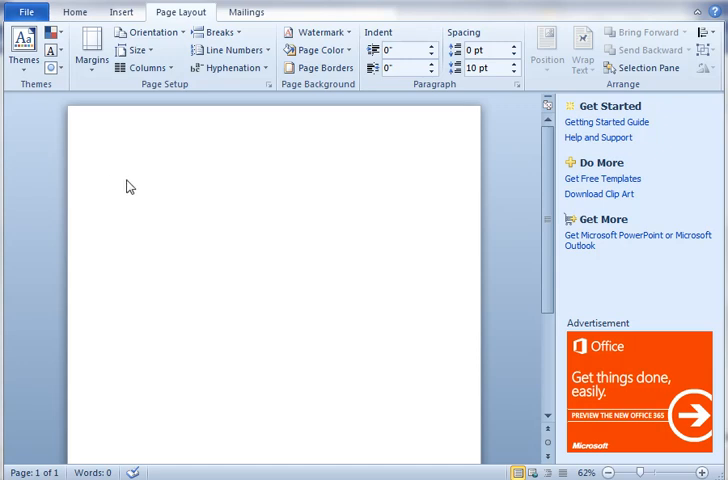
mouse_move(100, 55)
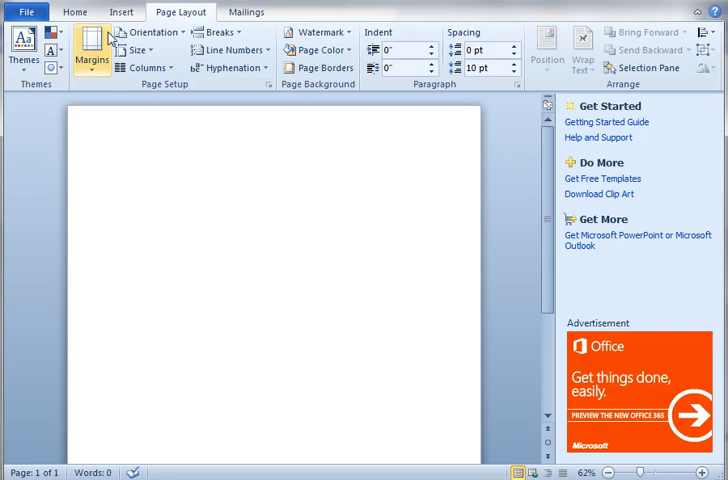
Step: Insert the blue polka-dot PaperPack-BeachFun10 picture onto the blank page
left_click(120, 11)
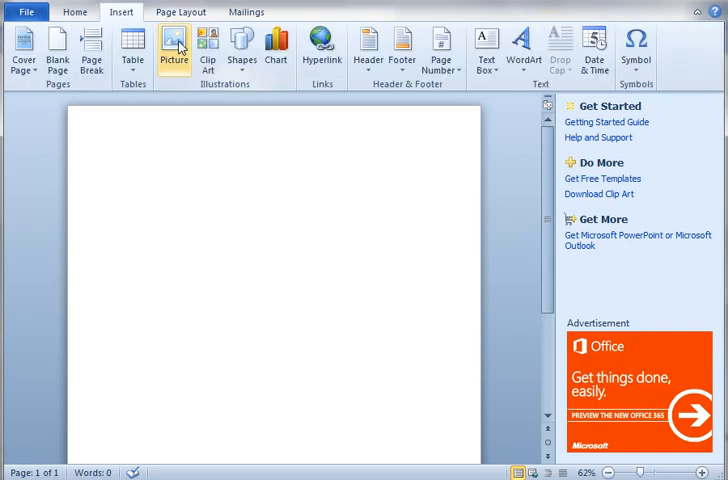
left_click(175, 47)
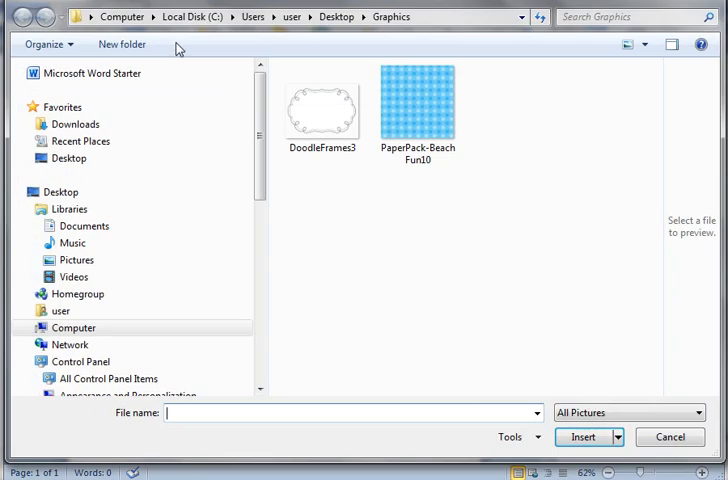
left_click(420, 103)
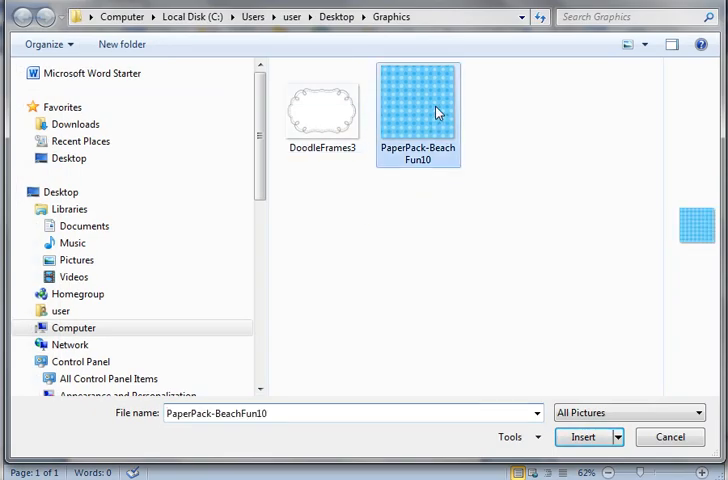
left_click(584, 437)
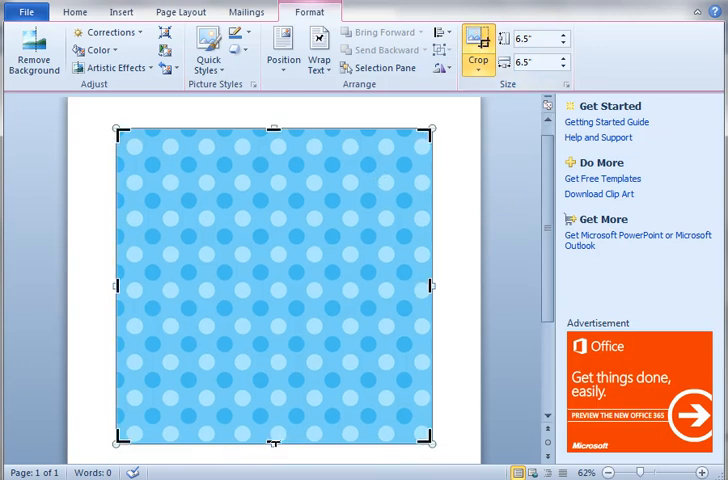
Step: Crop the bottom of the polka-dot picture to about 4.04 by 6.35 inches
left_click_drag(273, 441, 273, 320)
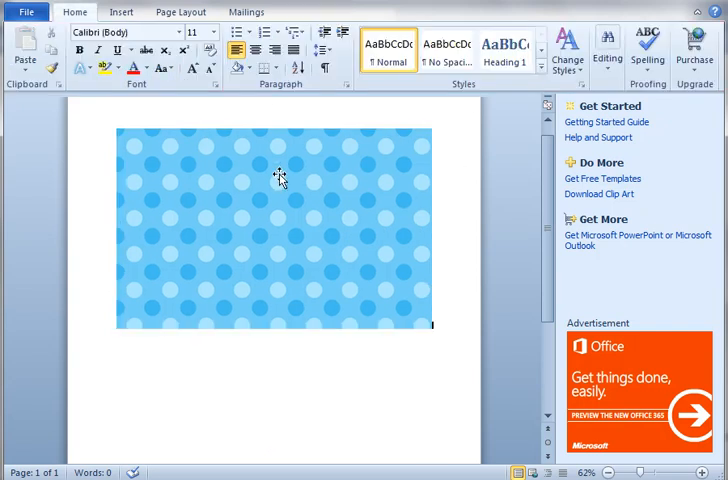
left_click(280, 180)
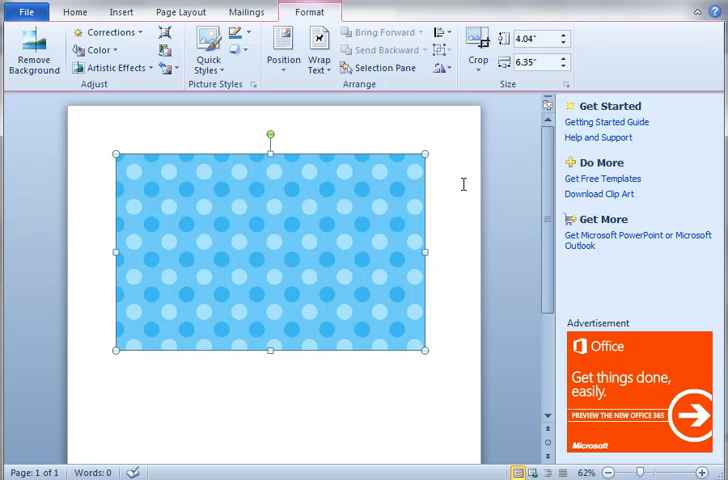
Step: Set the polka-dot picture's text wrapping to Behind Text
left_click(77, 10)
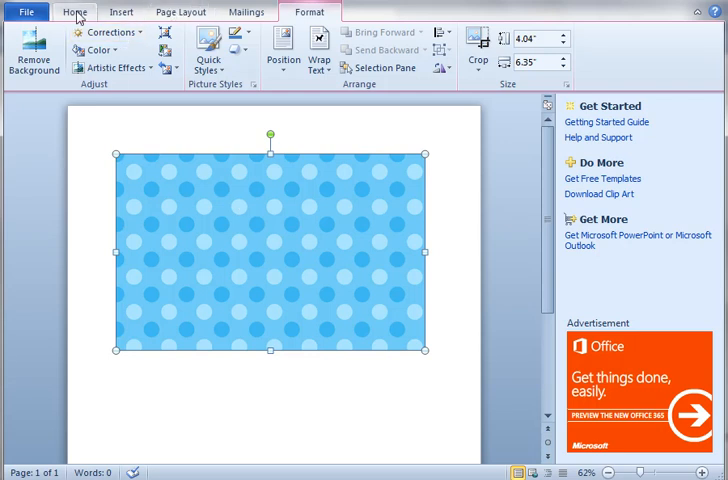
mouse_move(135, 17)
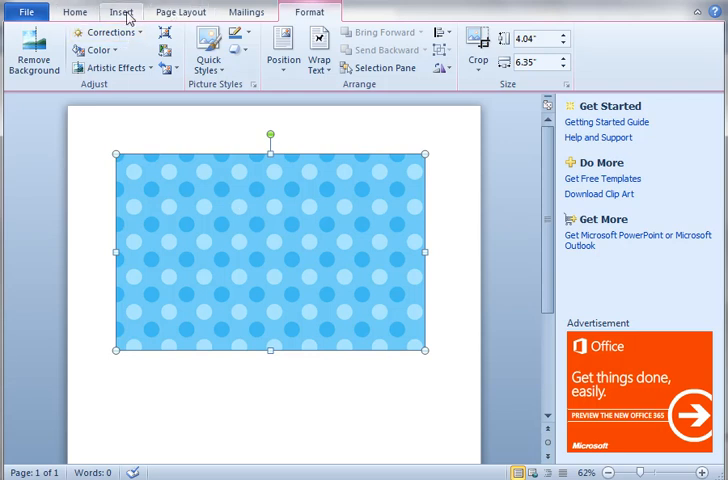
left_click(106, 11)
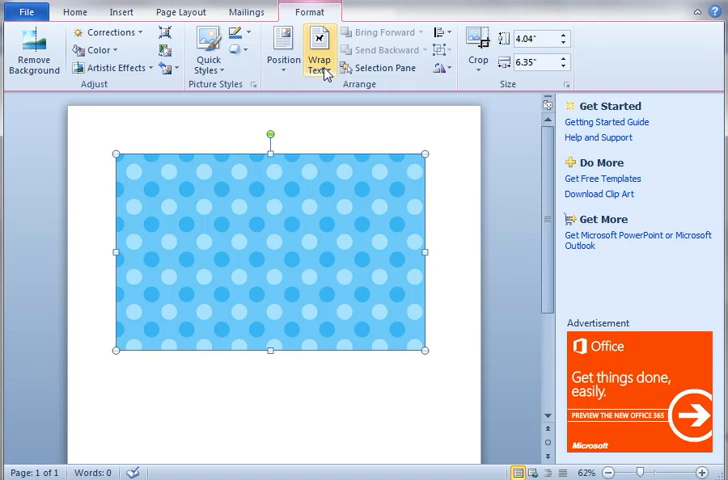
left_click(319, 52)
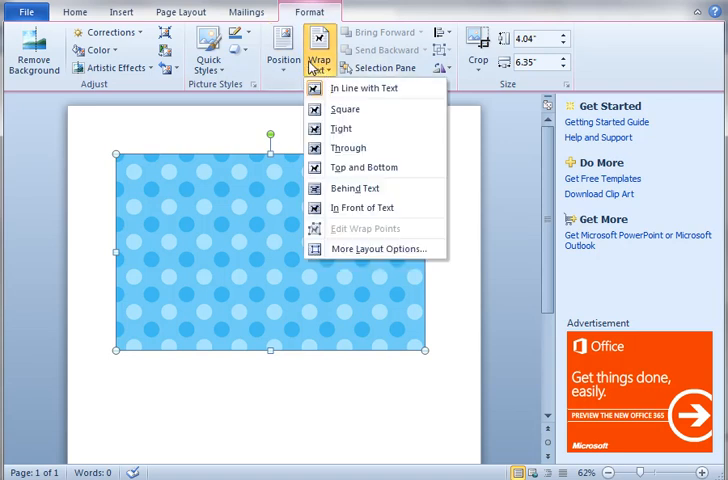
mouse_move(363, 167)
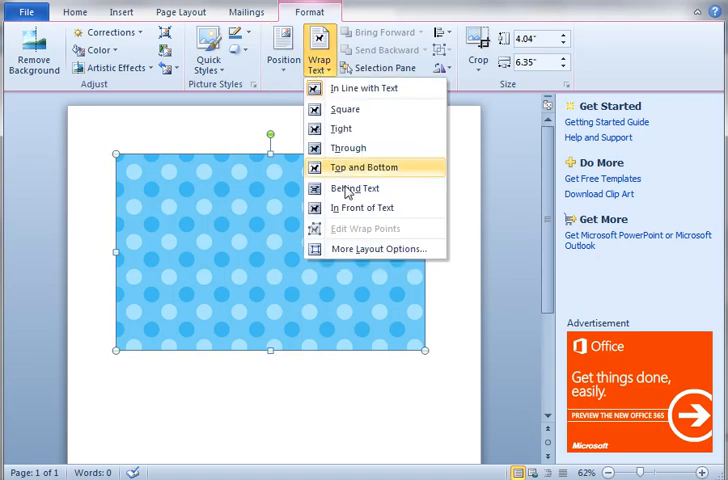
left_click(366, 167)
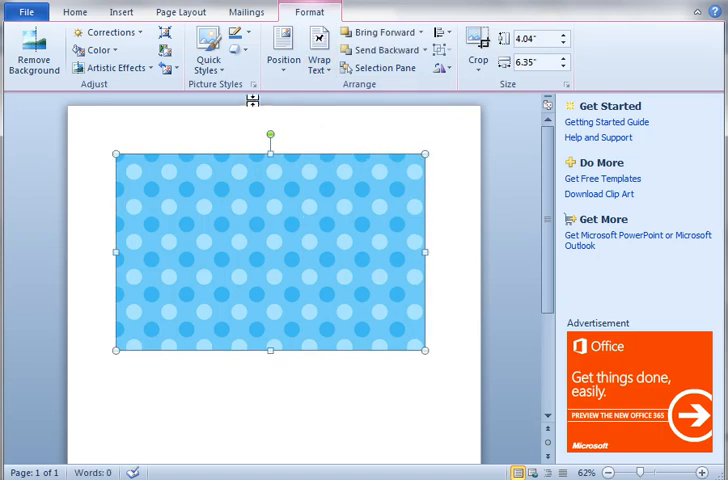
Step: Send the polka-dot picture to the back
left_click(283, 45)
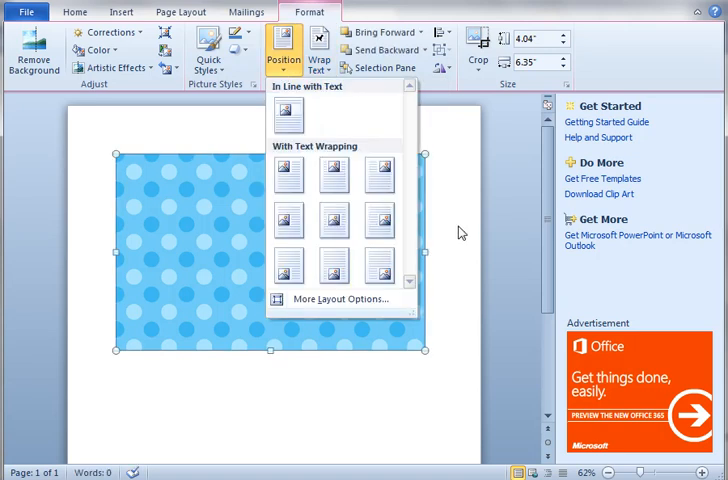
right_click(270, 240)
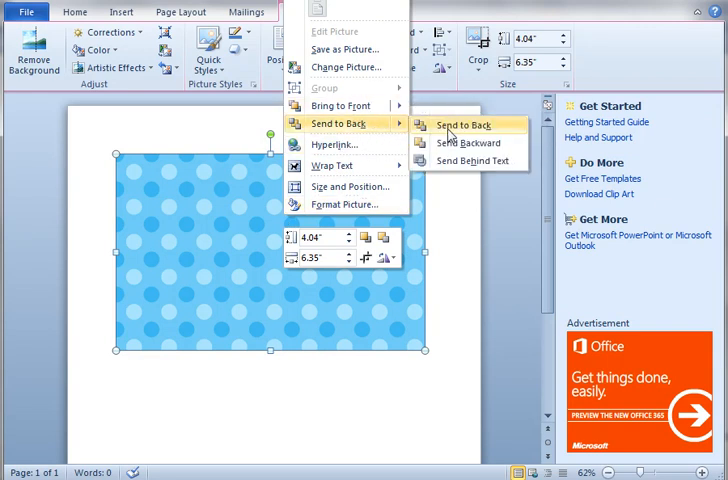
left_click(459, 124)
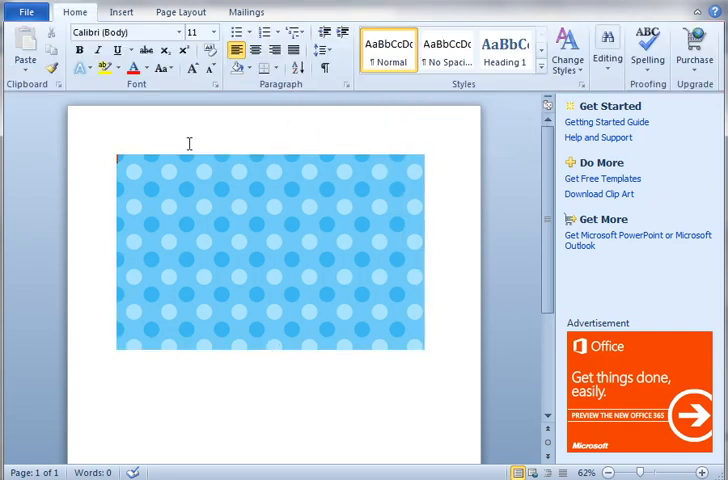
Step: Open the Insert Picture dialog on the Graphics folder showing DoodleFrames3
left_click(123, 17)
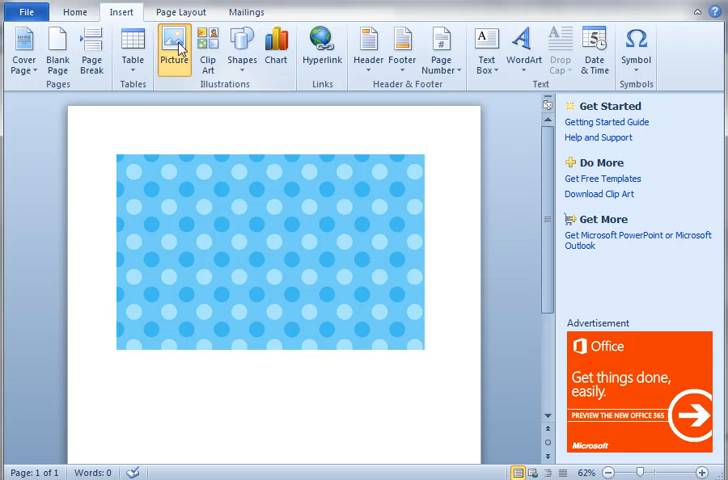
left_click(175, 48)
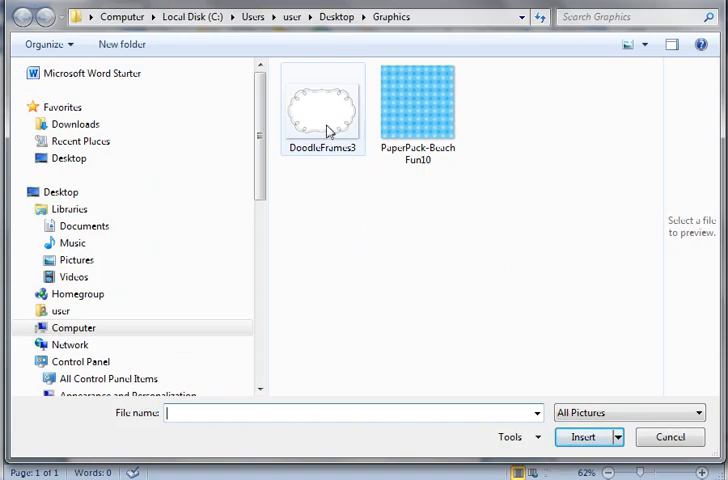
mouse_move(333, 143)
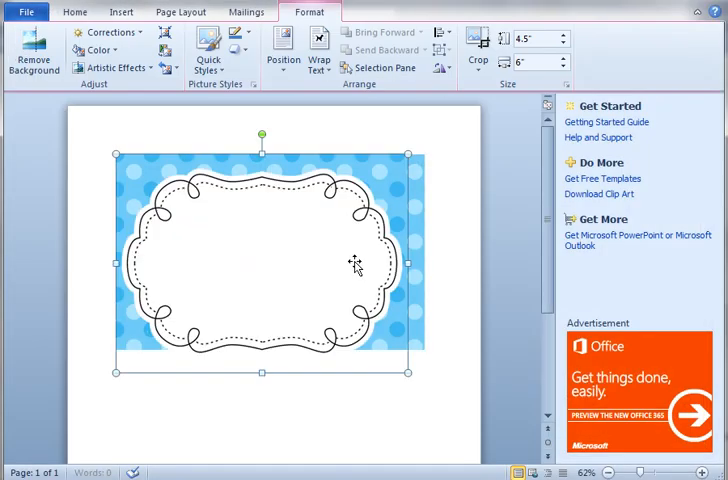
mouse_move(74, 201)
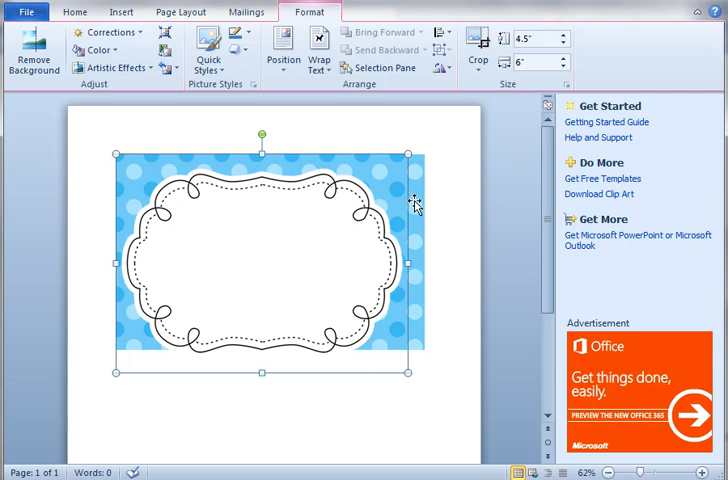
mouse_move(409, 375)
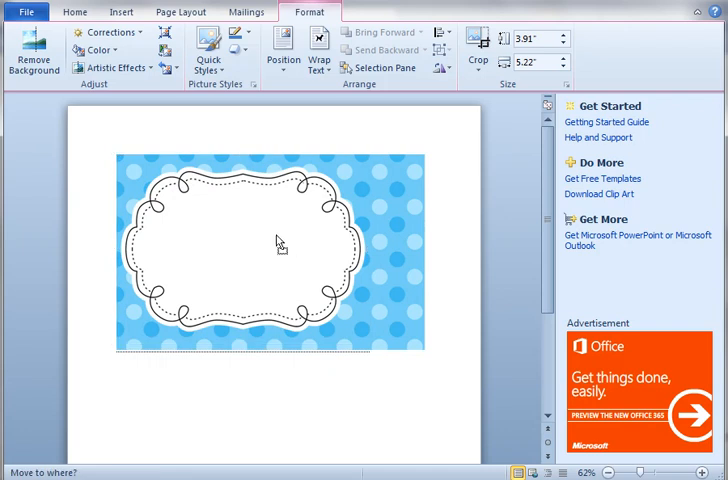
Step: Set the DoodleFrames3 frame's text wrapping to Through so it floats over the label
left_click(280, 243)
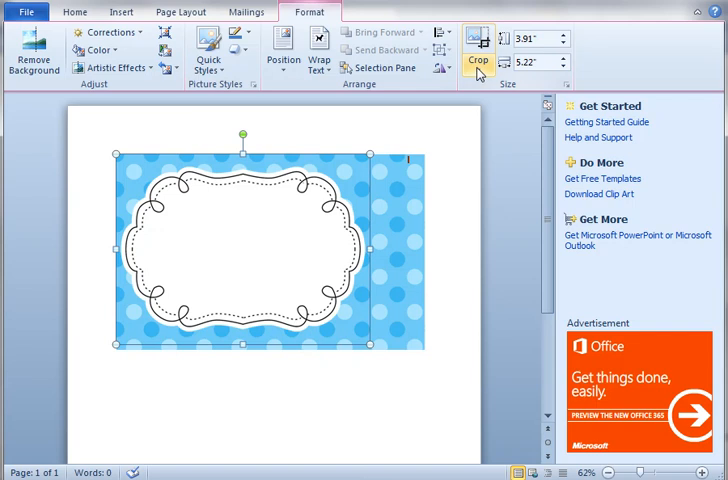
mouse_move(481, 73)
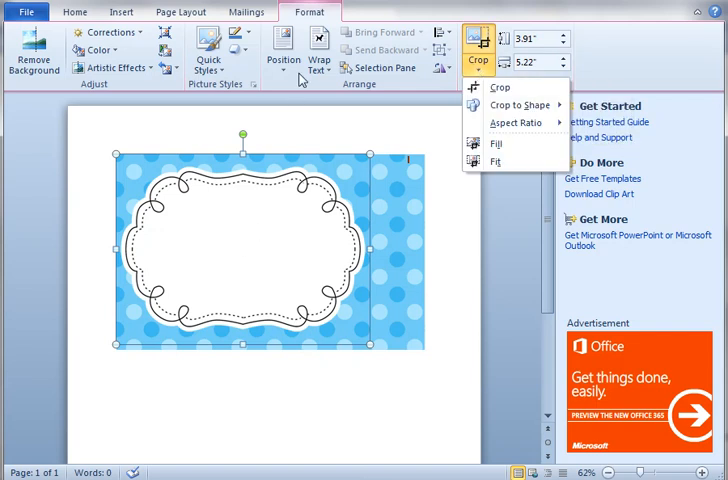
left_click(318, 48)
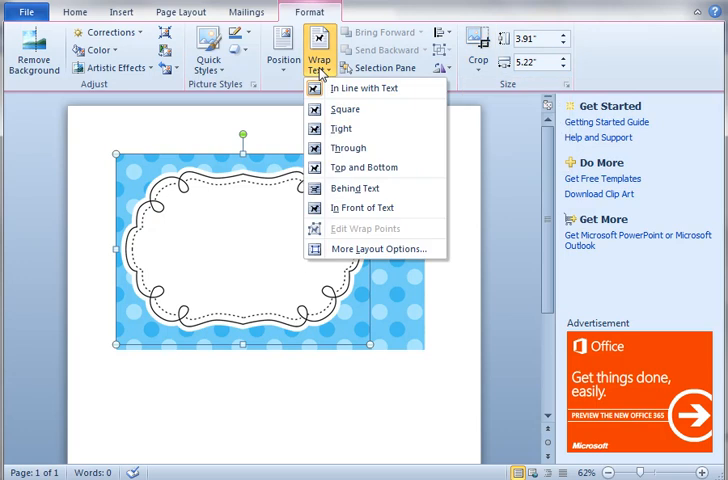
mouse_move(367, 89)
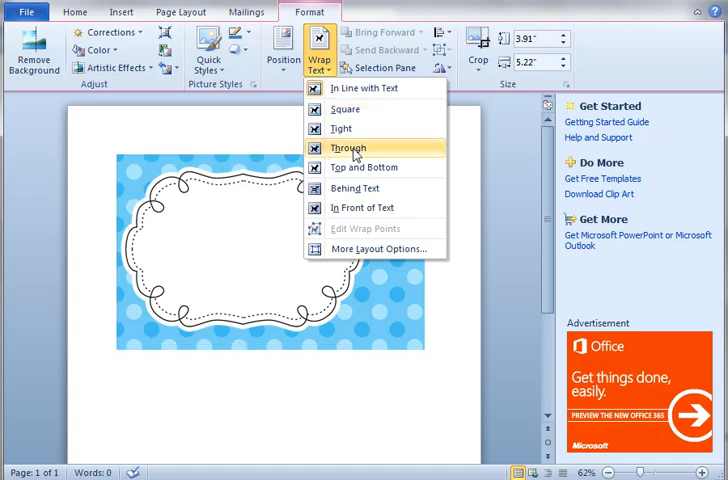
left_click(348, 147)
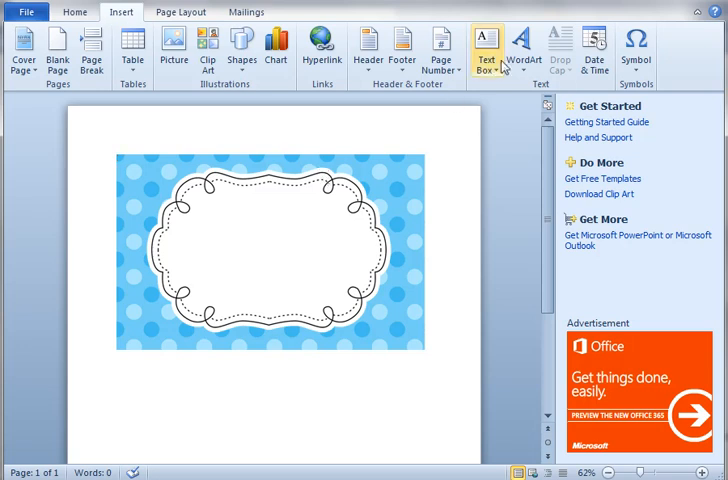
Step: Add a pull-quote text box with placeholder text inside the doodle frame
left_click(489, 42)
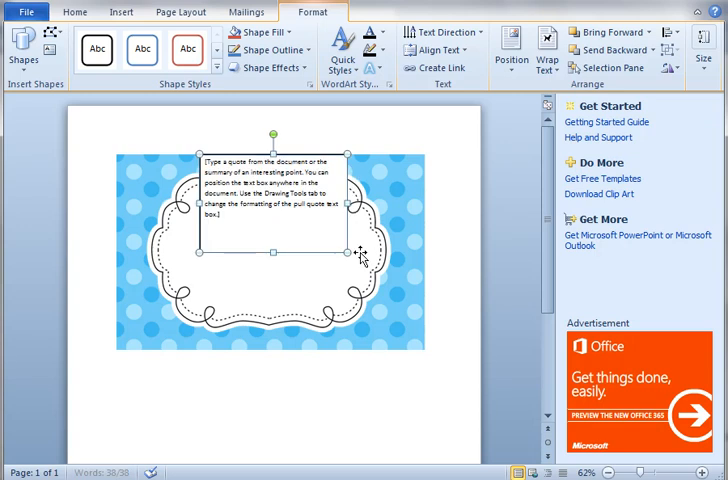
right_click(360, 250)
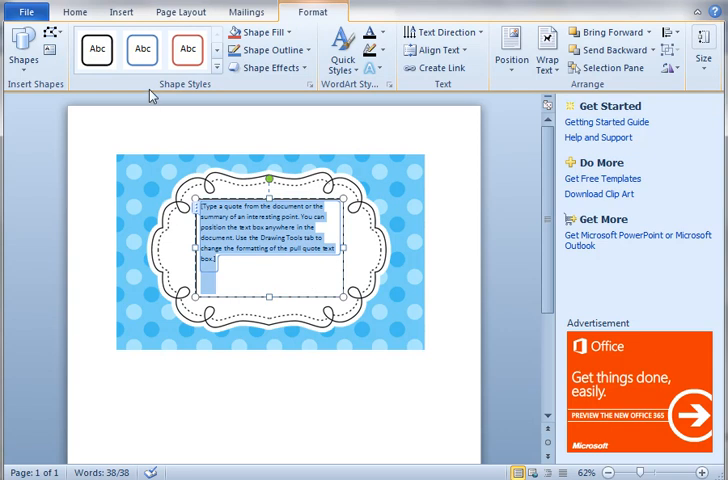
mouse_move(280, 88)
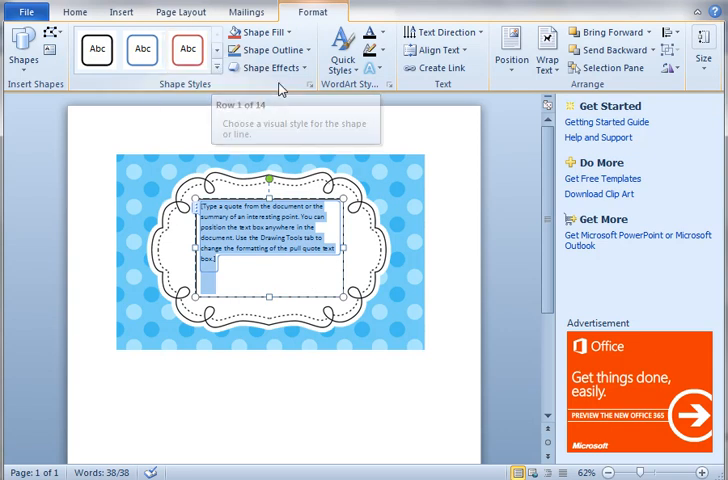
left_click(267, 50)
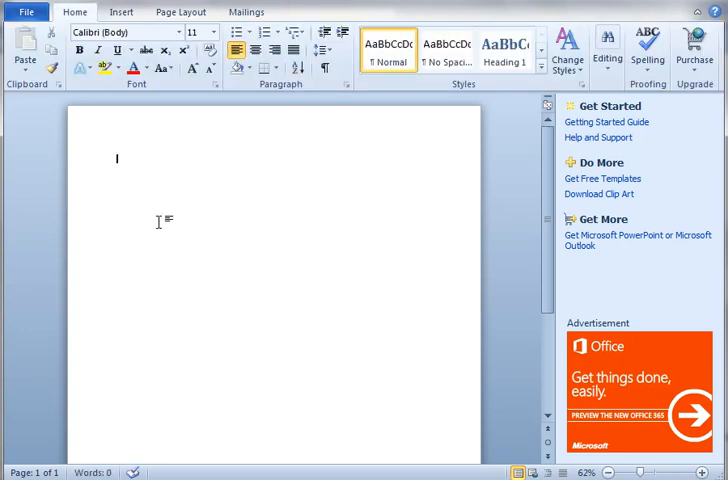
Step: Insert the PaperPack-BeachFun10 polka-dot picture onto the new blank page
left_click(118, 11)
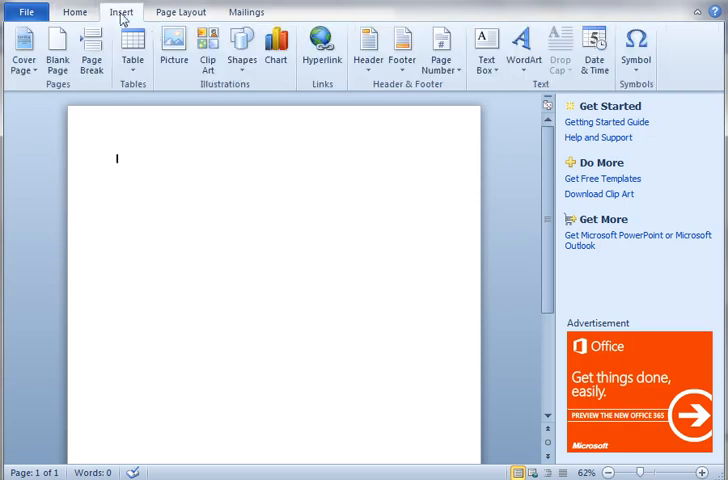
left_click(175, 48)
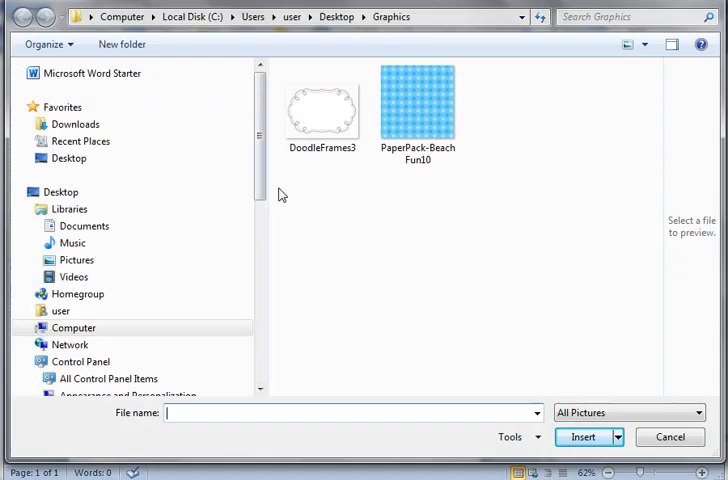
left_click(419, 102)
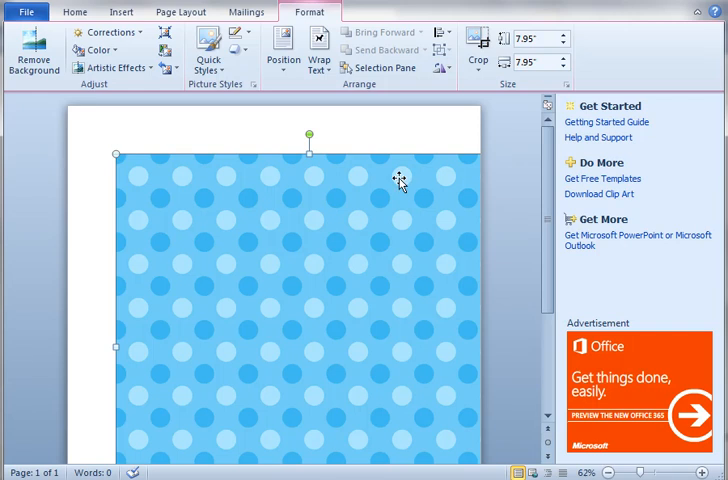
mouse_move(117, 152)
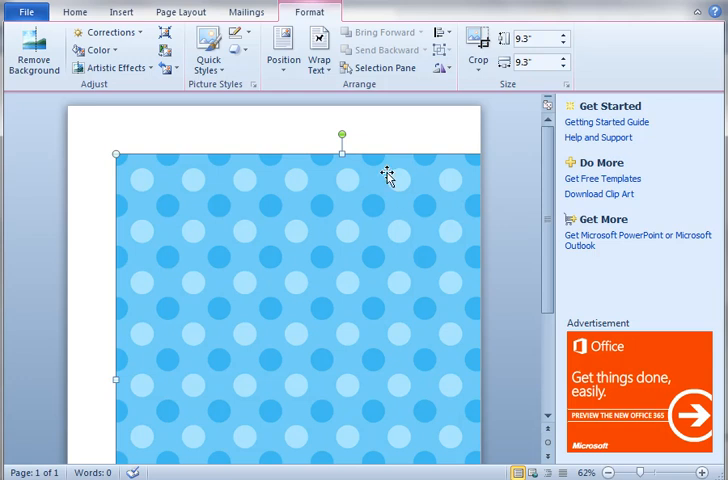
Step: Enlarge the polka-dot picture and set its text wrapping to Through
right_click(388, 178)
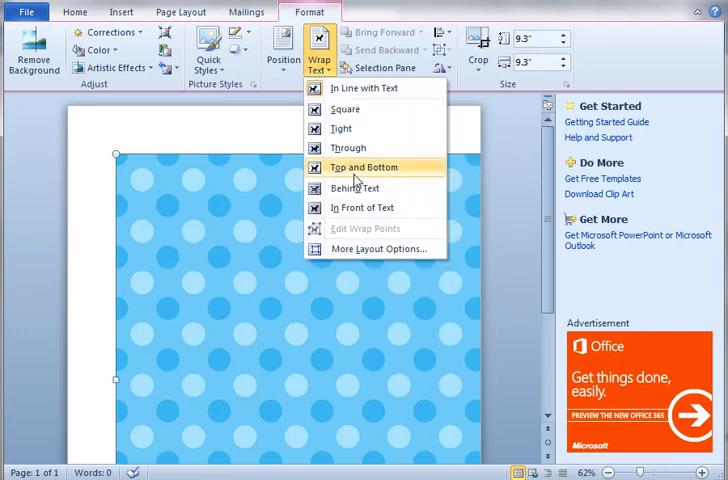
mouse_move(349, 148)
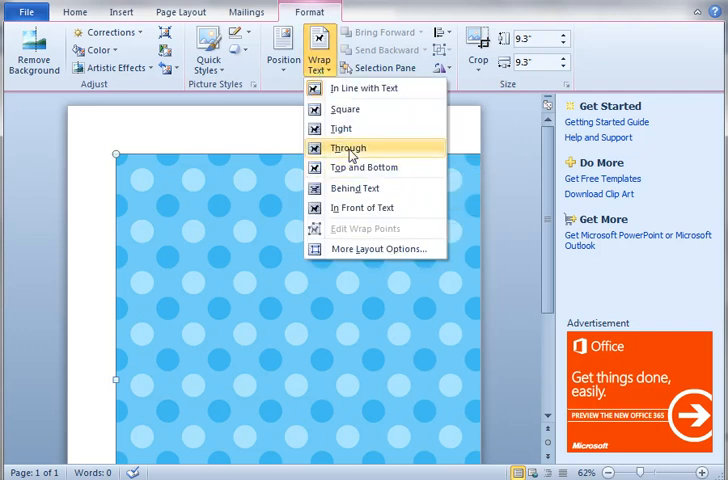
left_click(348, 147)
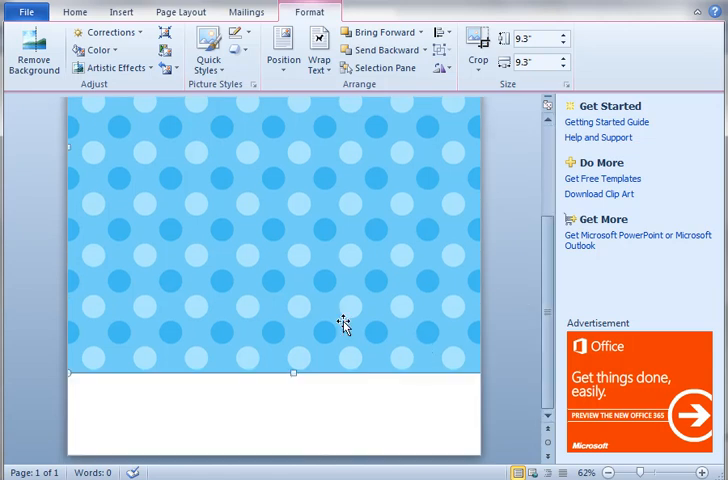
mouse_move(386, 327)
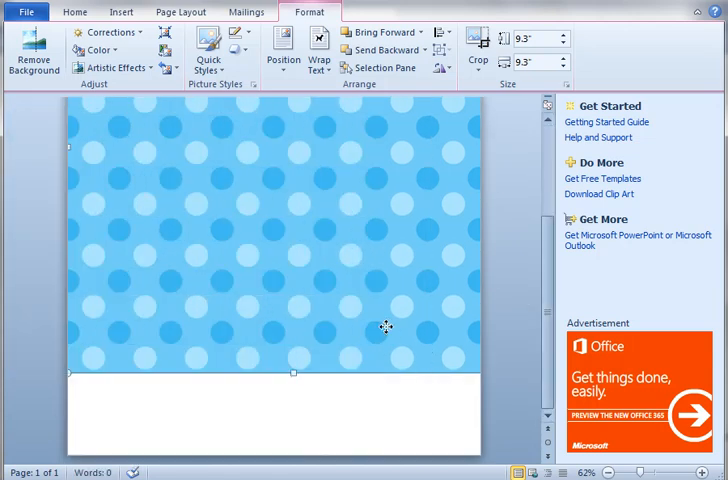
mouse_move(253, 296)
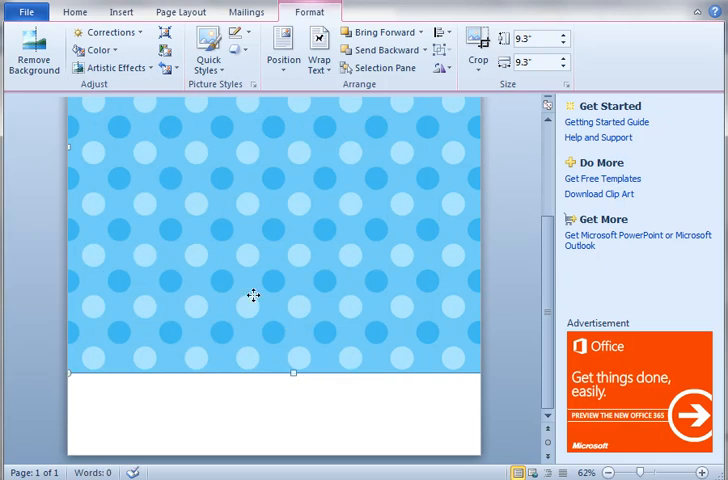
mouse_move(63, 370)
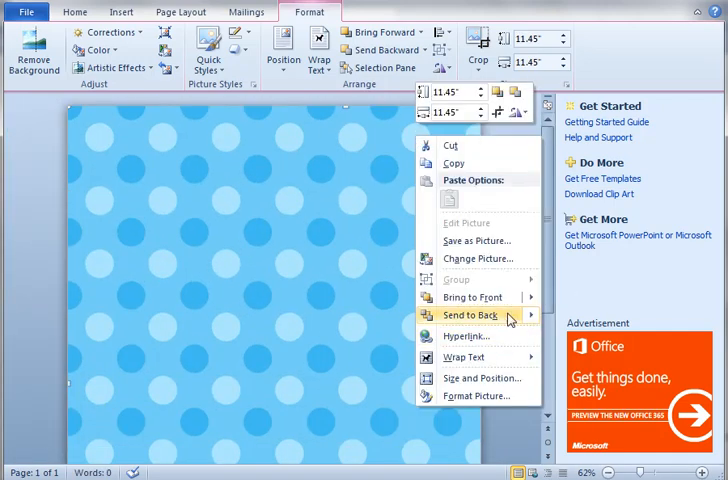
Step: Send the polka-dot picture to the back and add a white text box over it
left_click(471, 316)
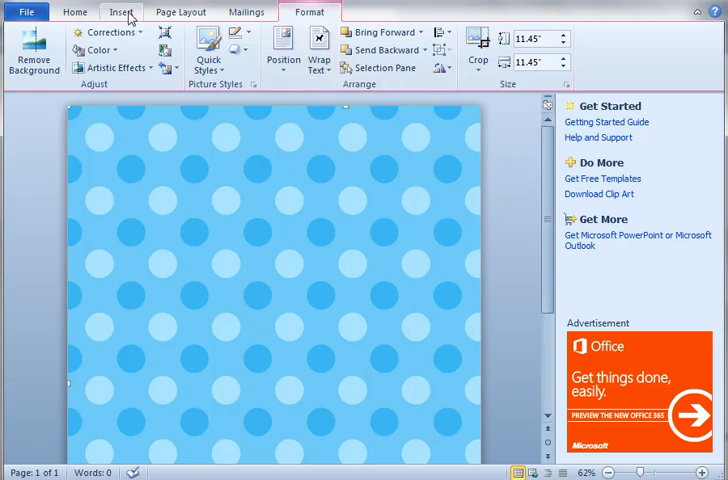
left_click(488, 53)
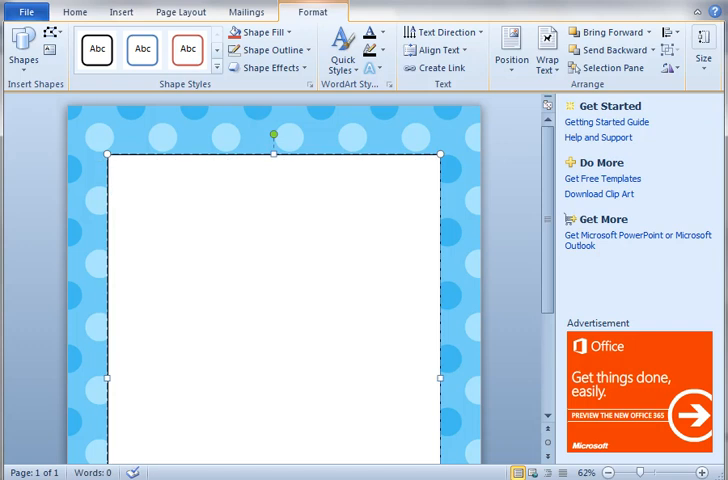
Step: Type 'Dear Parent,' and 'Hello!' on the next line in the white box
type("Dear Parent,")
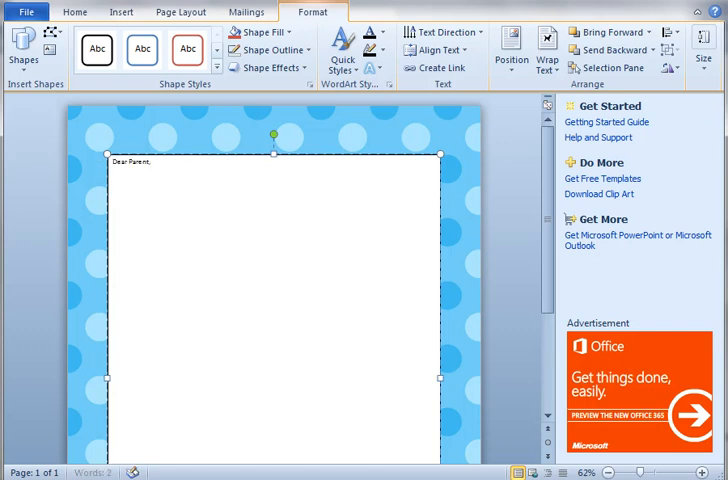
type("H")
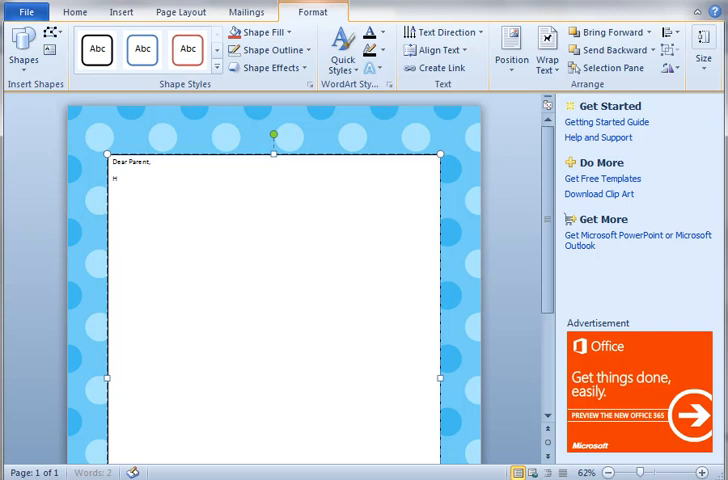
type("ello!")
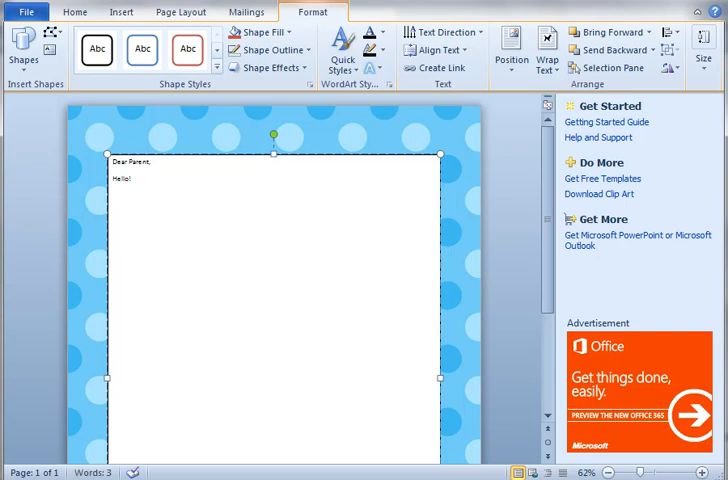